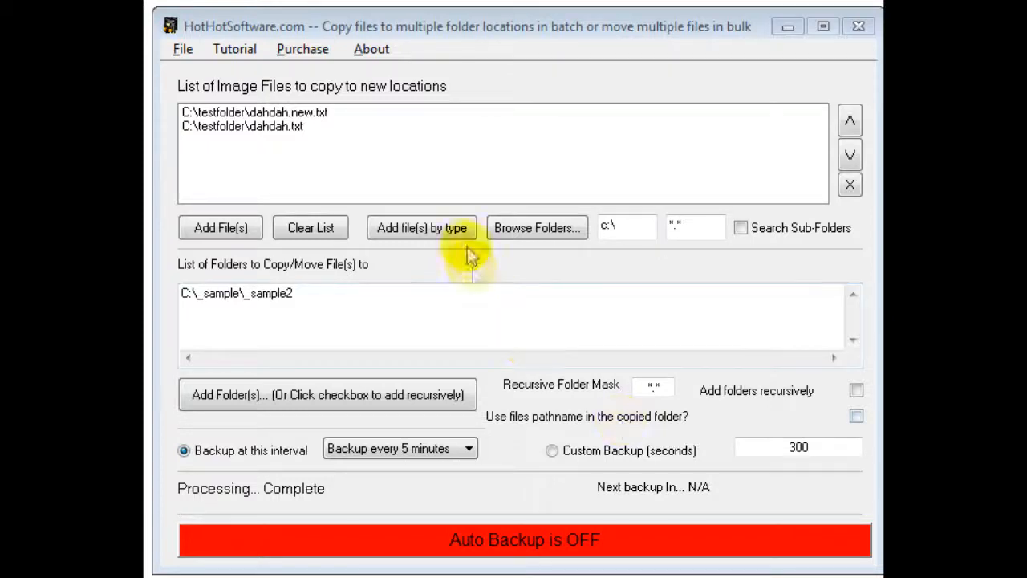
pyautogui.moveTo(377, 149)
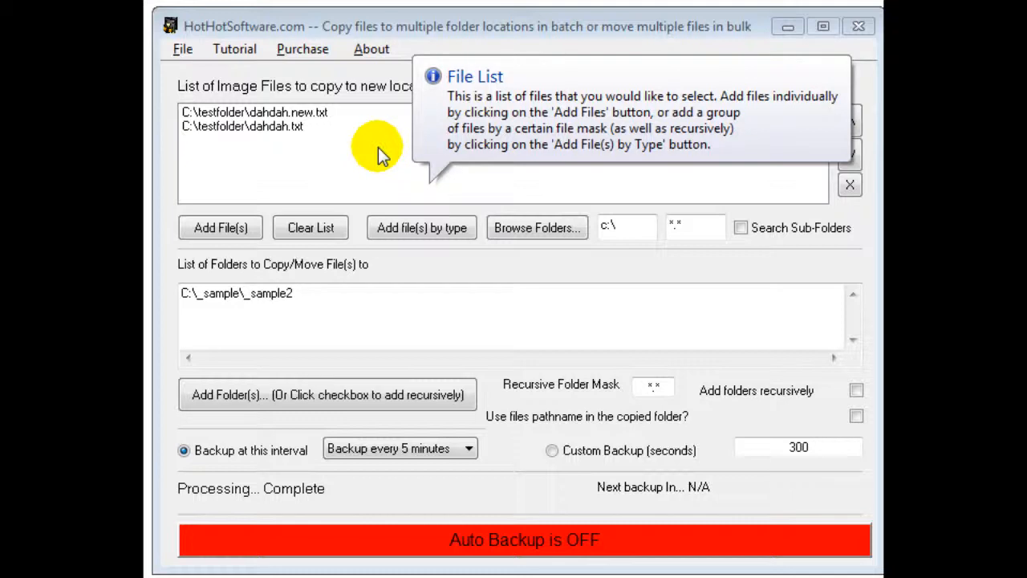
pyautogui.moveTo(384, 183)
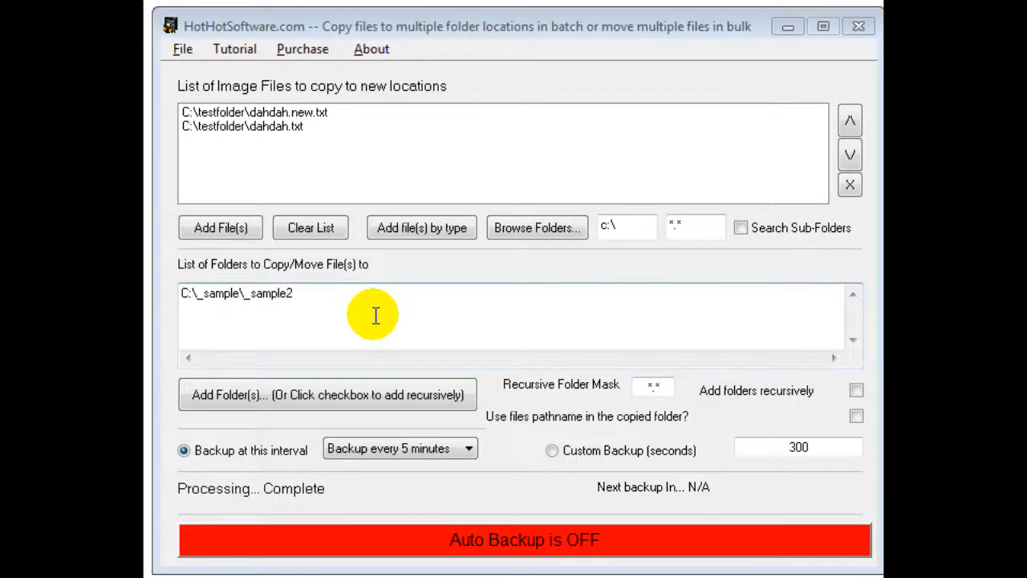
pyautogui.moveTo(220, 227)
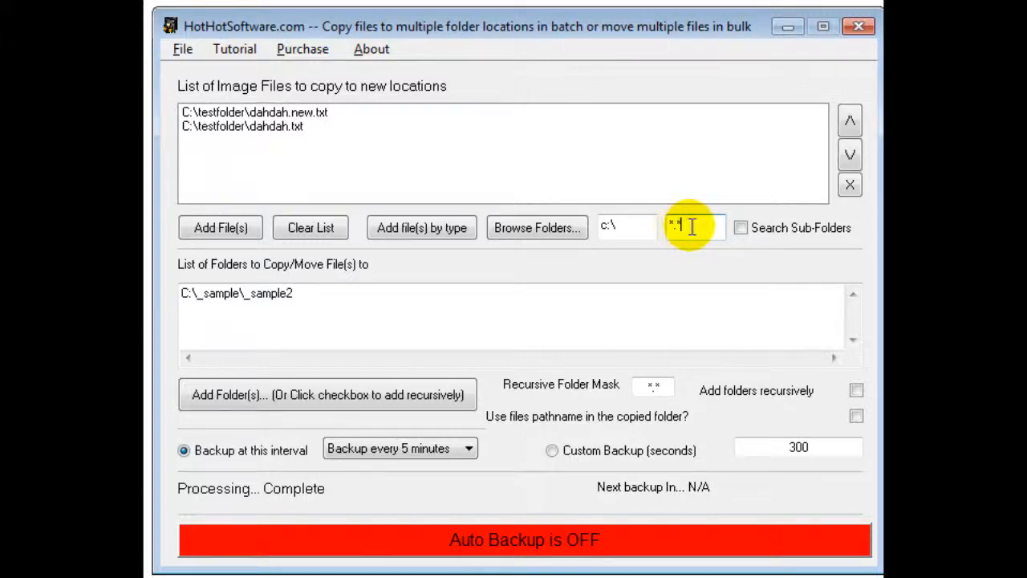
pyautogui.moveTo(739, 227)
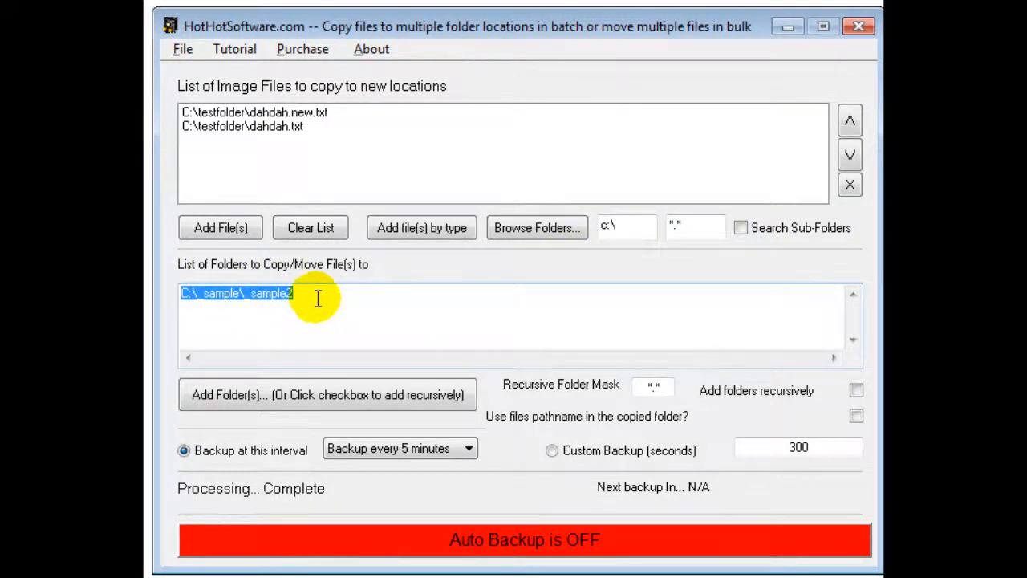
# Choose Custom Backup at a 5-second interval and turn Auto Backup ON to start the countdown.
pyautogui.click(293, 293)
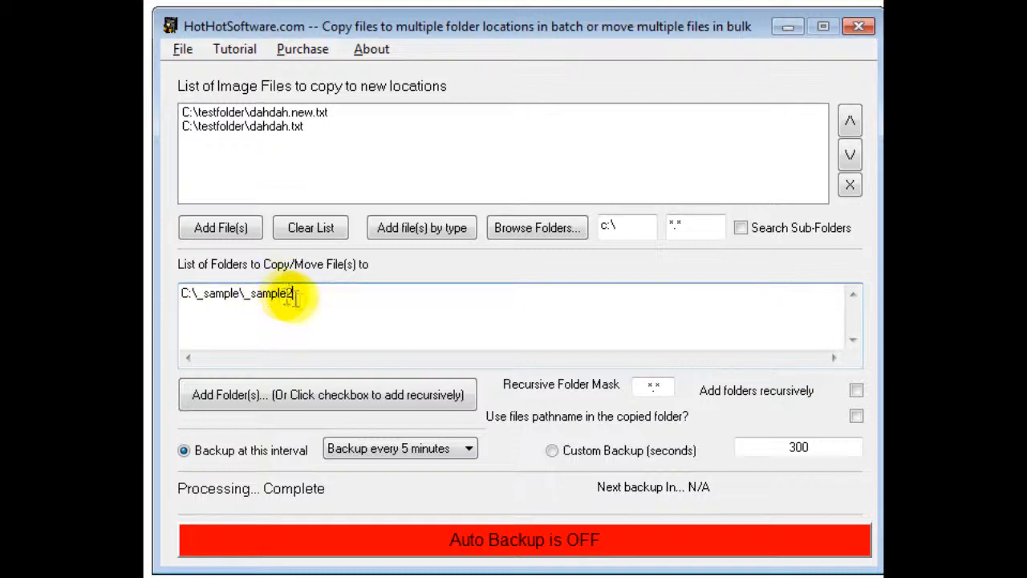
pyautogui.moveTo(459, 394)
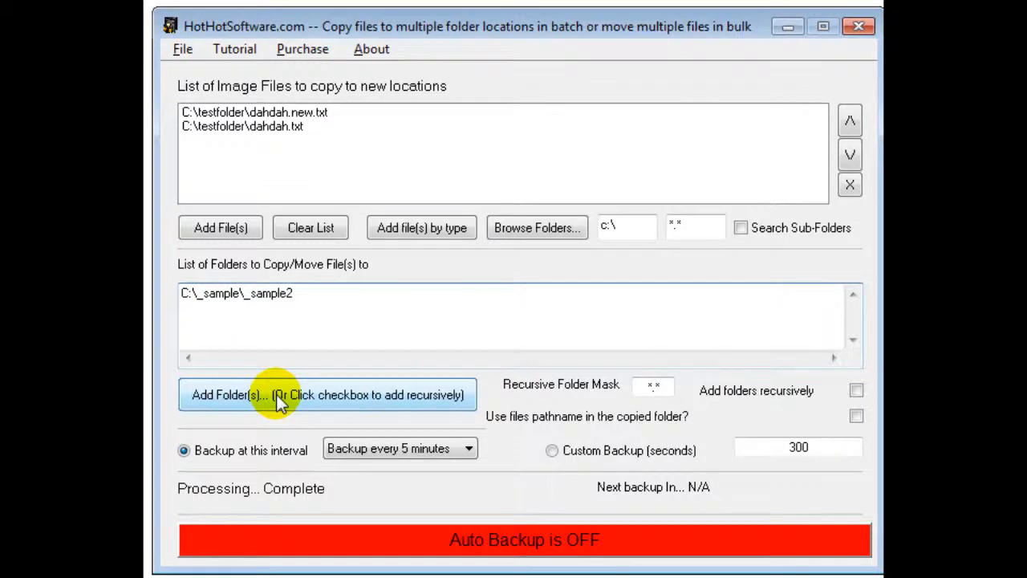
pyautogui.moveTo(578, 423)
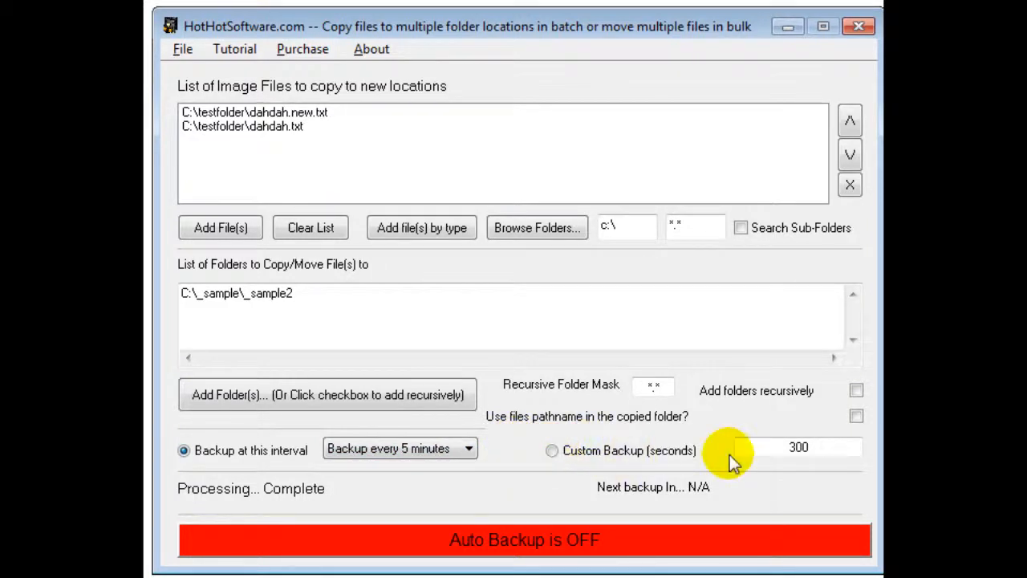
pyautogui.click(552, 451)
pyautogui.write('5')
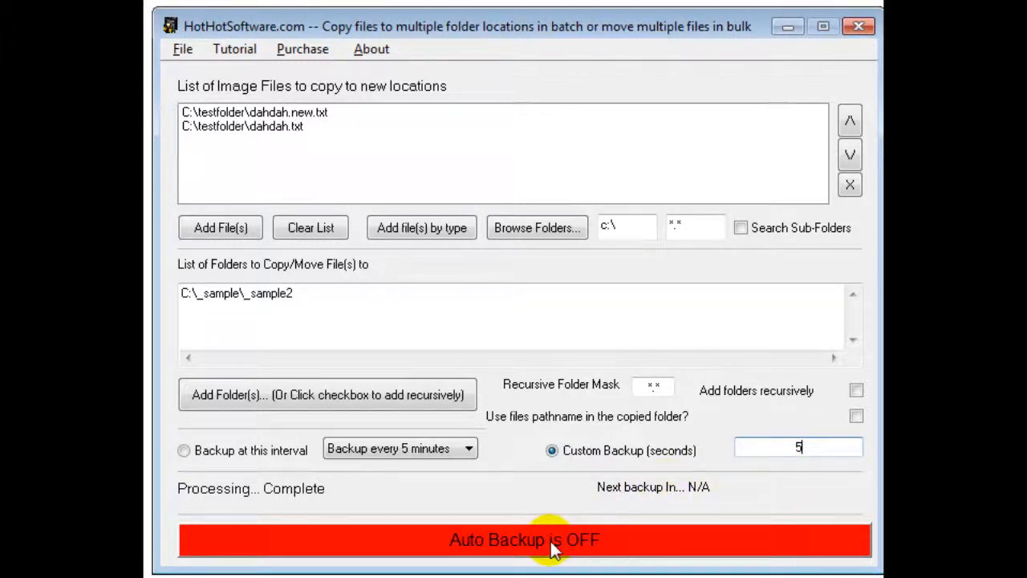
pyautogui.click(525, 539)
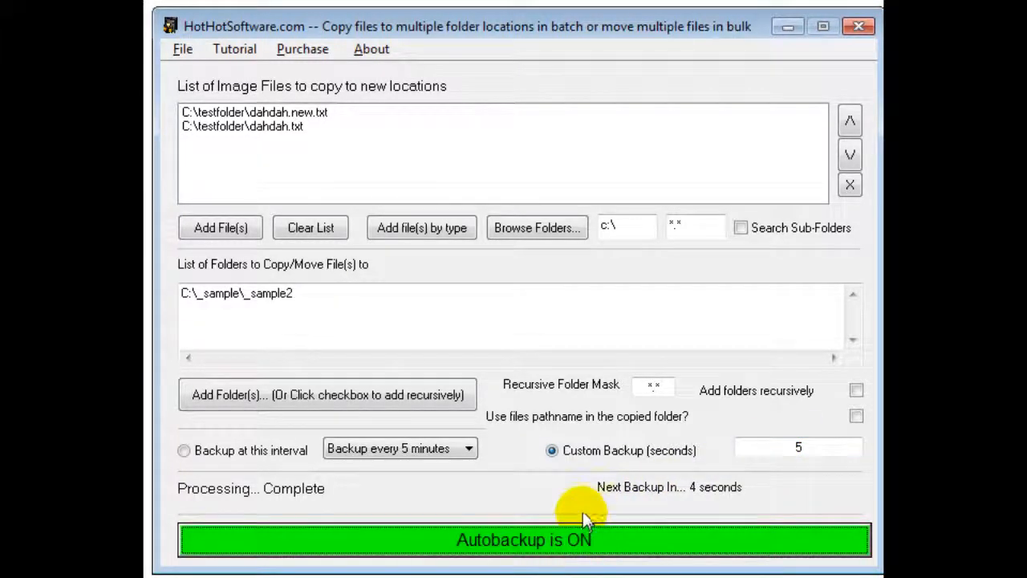
pyautogui.moveTo(702, 521)
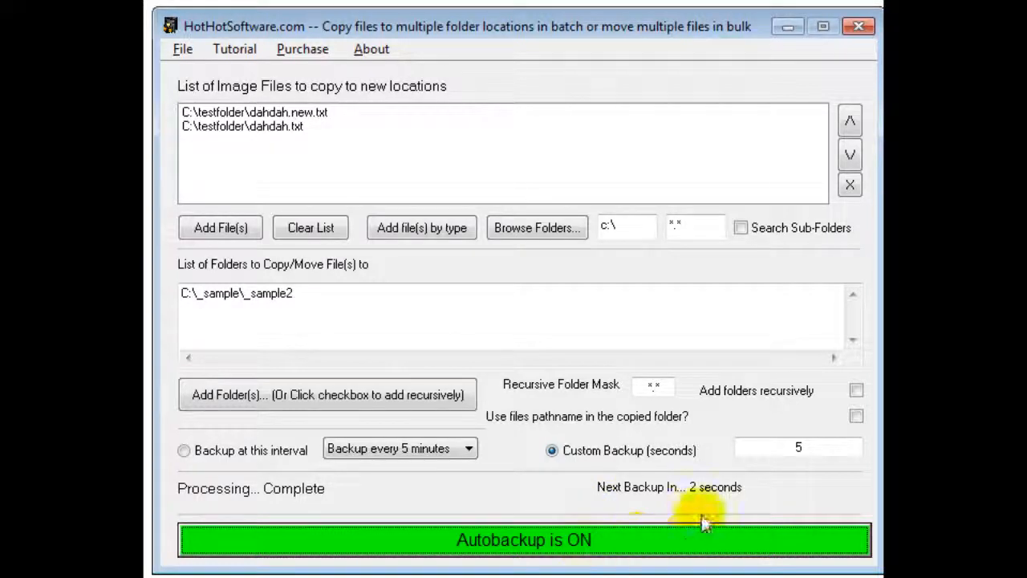
pyautogui.moveTo(718, 498)
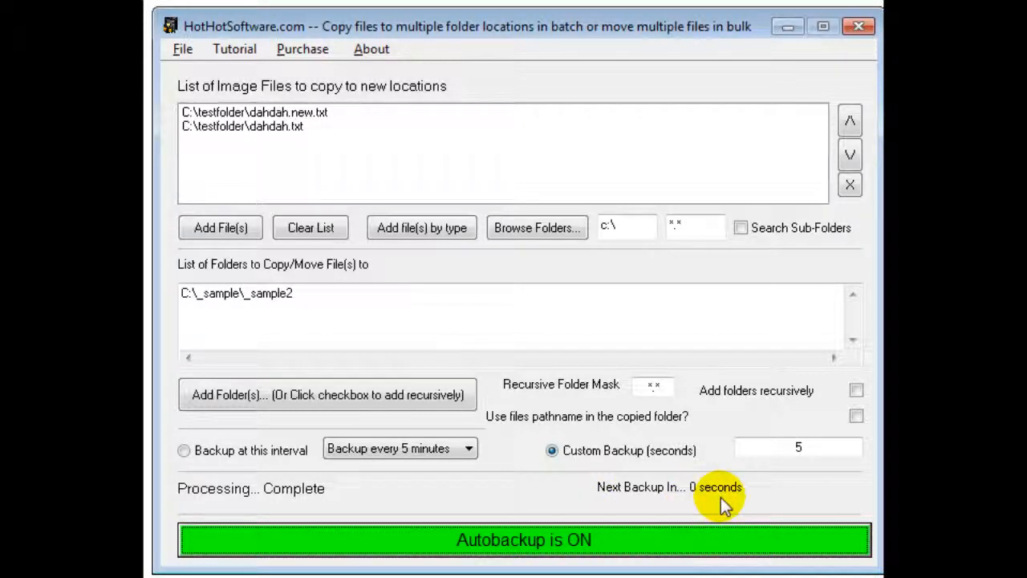